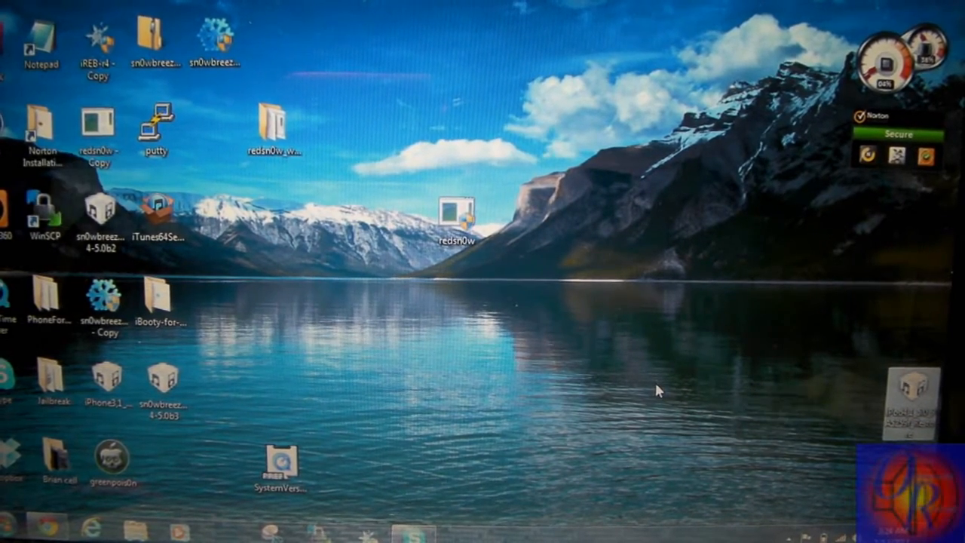
mouse_move(498, 284)
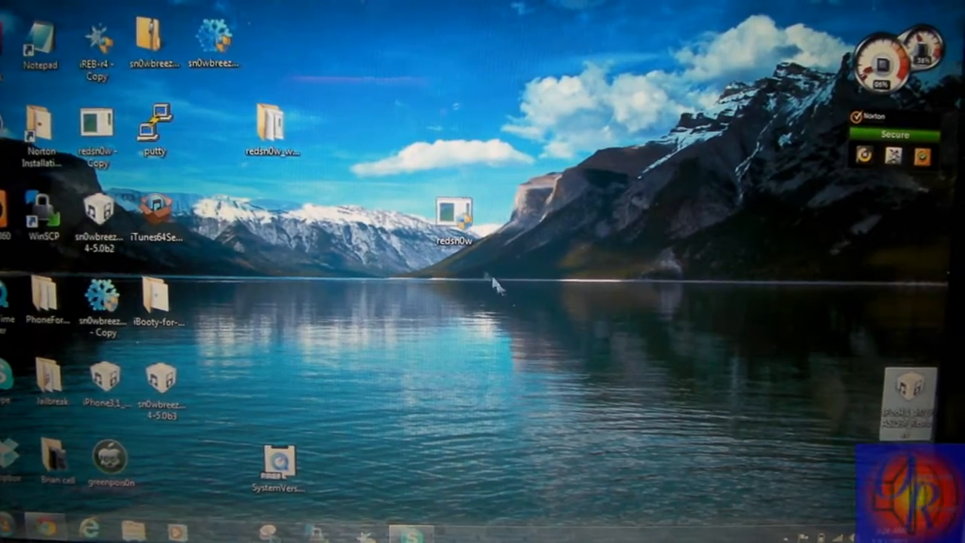
Step: Launch redsn0w from its desktop shortcut via the right-click menu
right_click(452, 219)
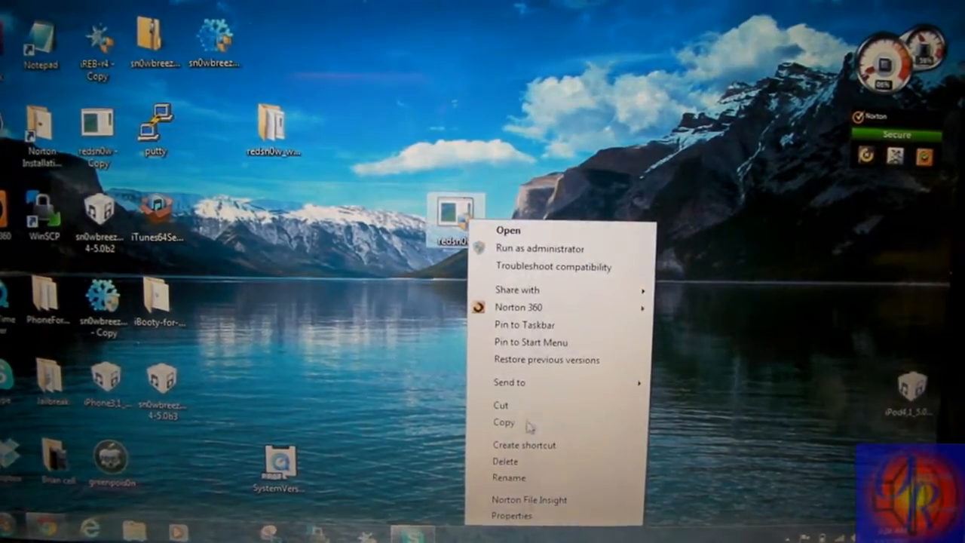
left_click(513, 516)
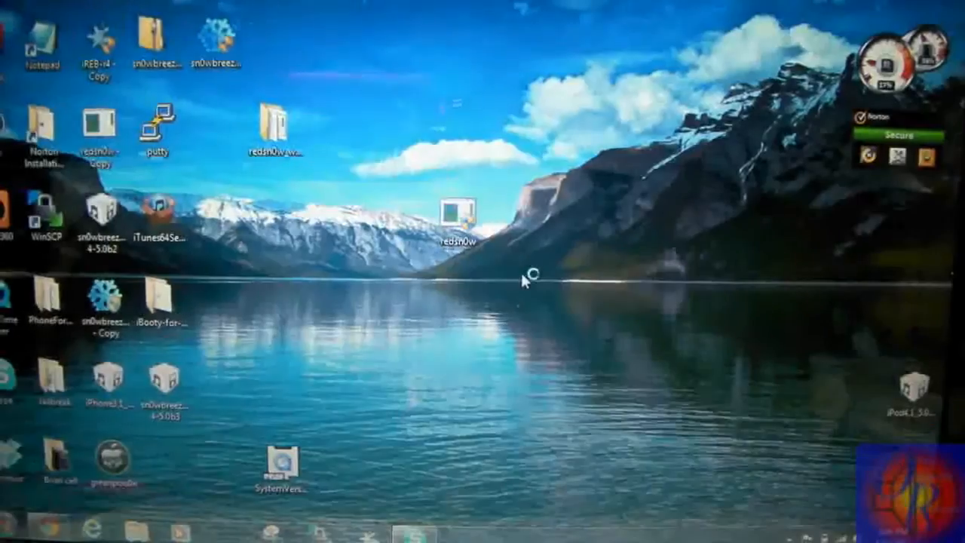
Step: Browse to the Jailbreak folder and select iPod4,1_5.0_9A5220p_Restore.ipsw as the firmware
double_click(458, 218)
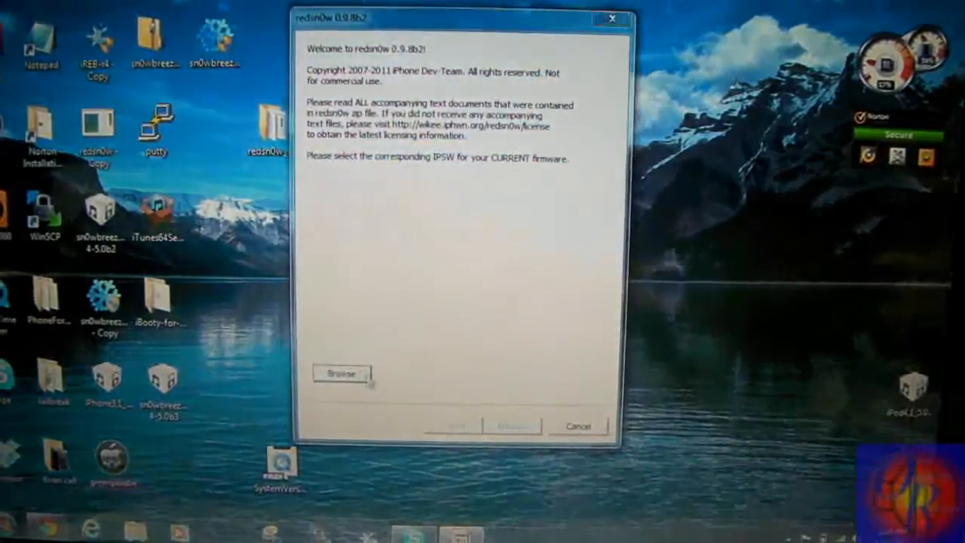
left_click(341, 374)
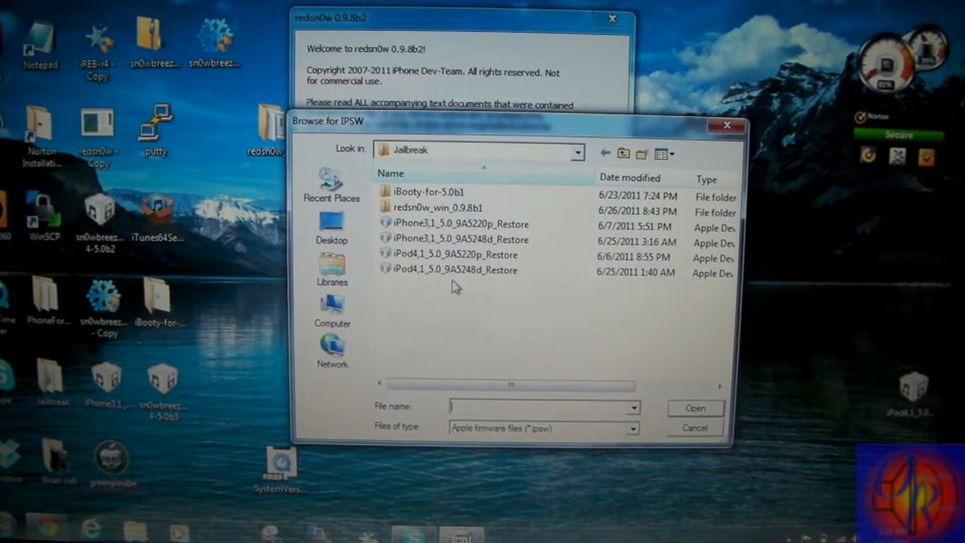
mouse_move(452, 255)
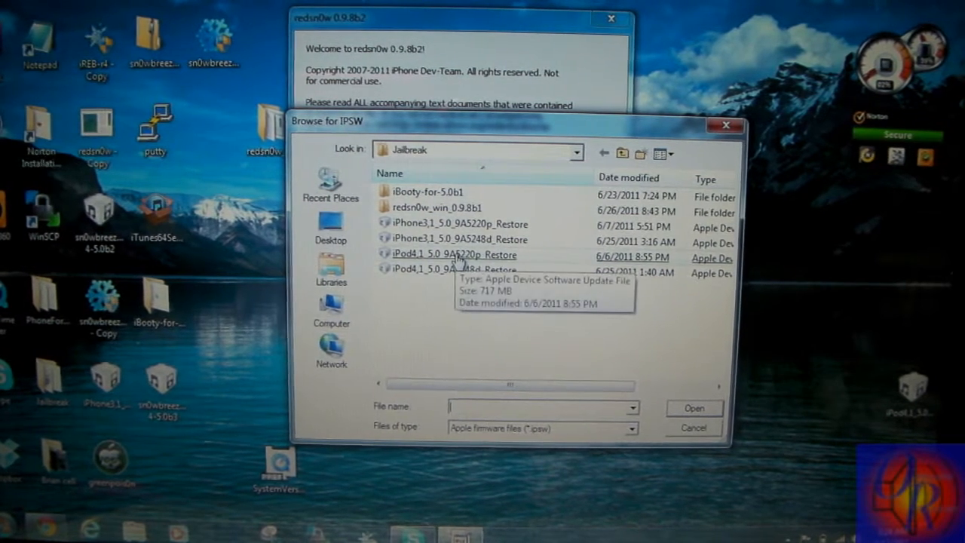
left_click(694, 407)
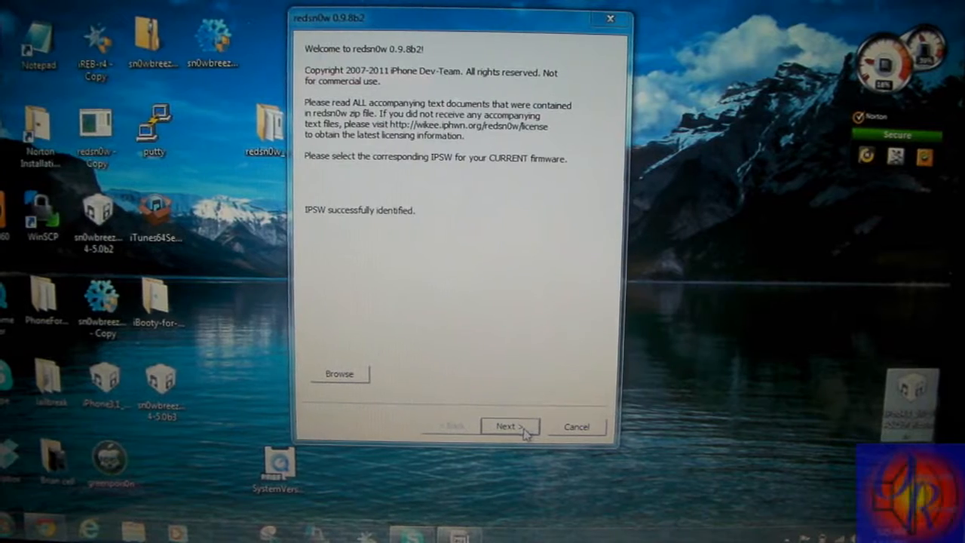
Step: Advance through the jailbreak options keeping Install Cydia checked
left_click(509, 425)
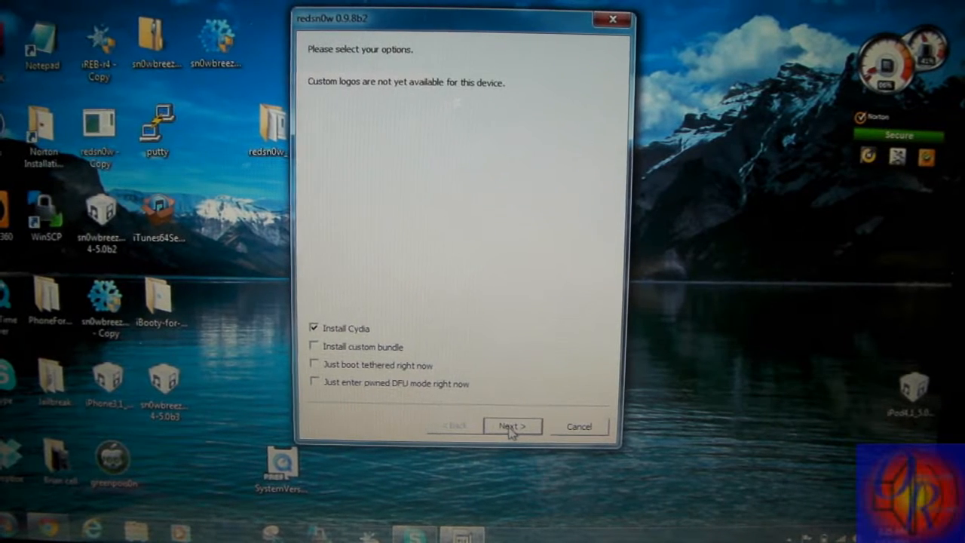
left_click(513, 425)
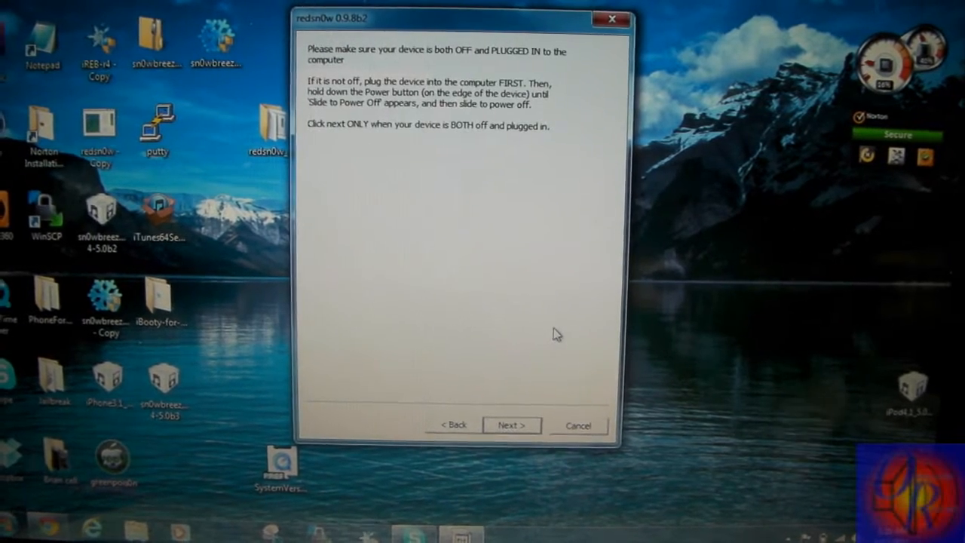